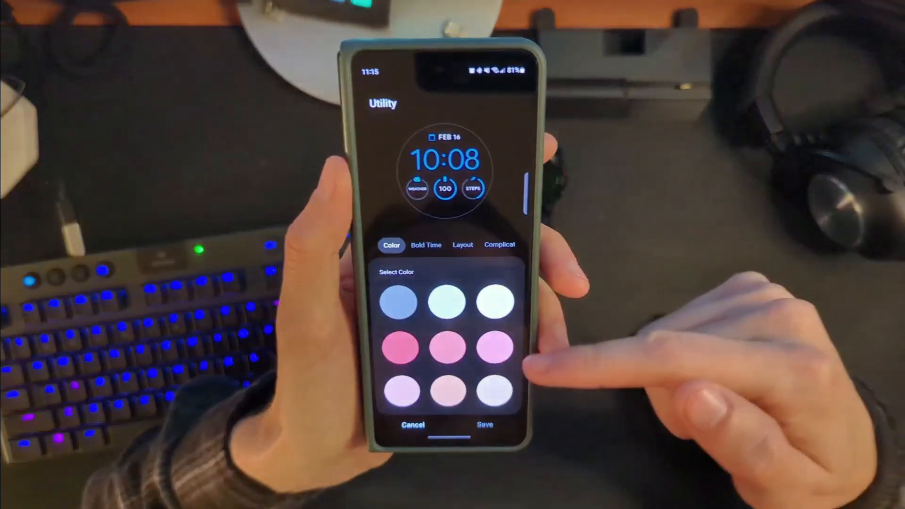
Step: Switch the Utility face customization from colour options to complication layouts, with Modular I applied
left_click(462, 244)
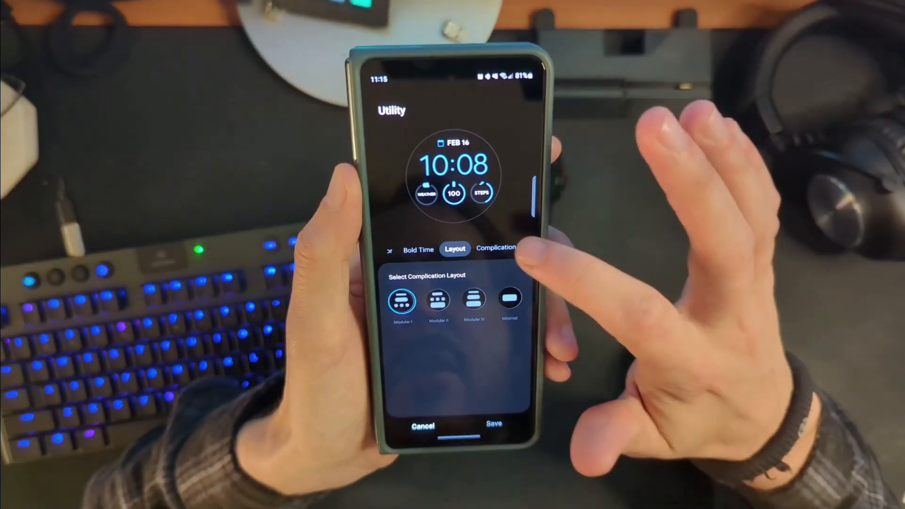